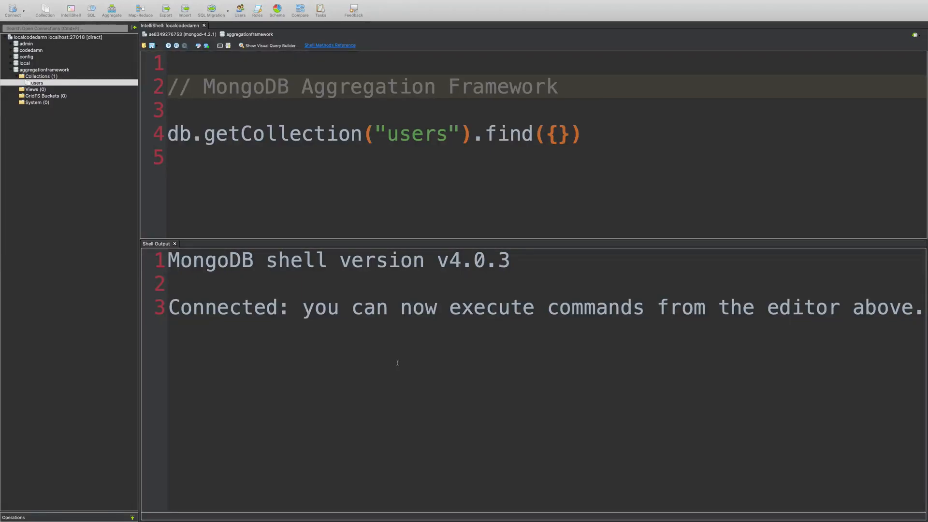
click(290, 86)
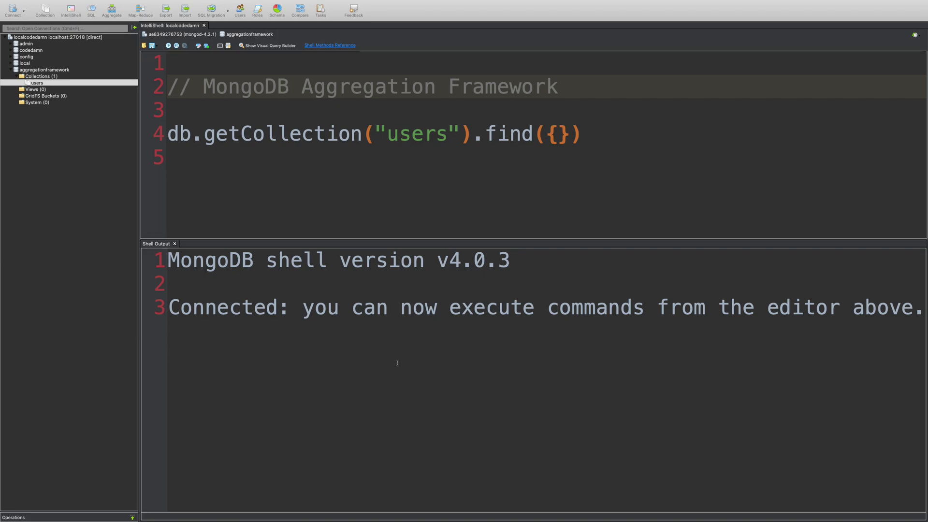
click(291, 86)
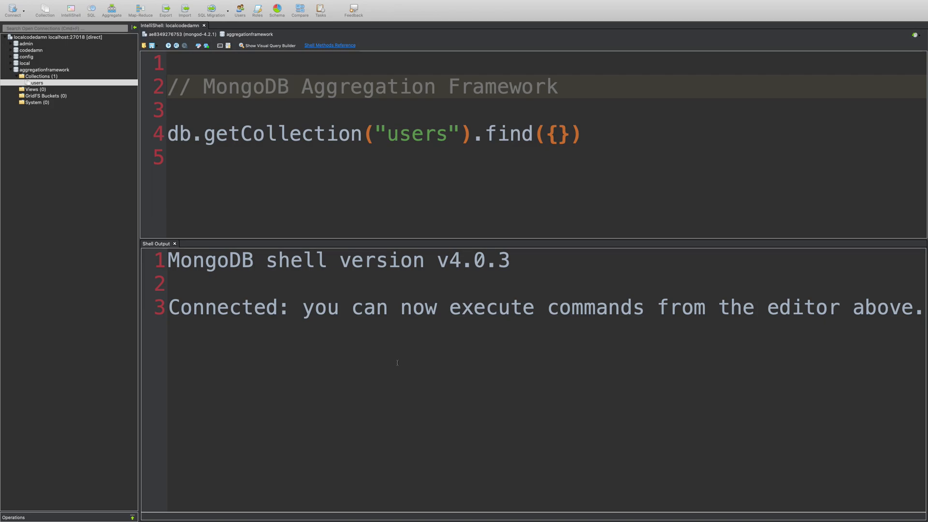
click(291, 86)
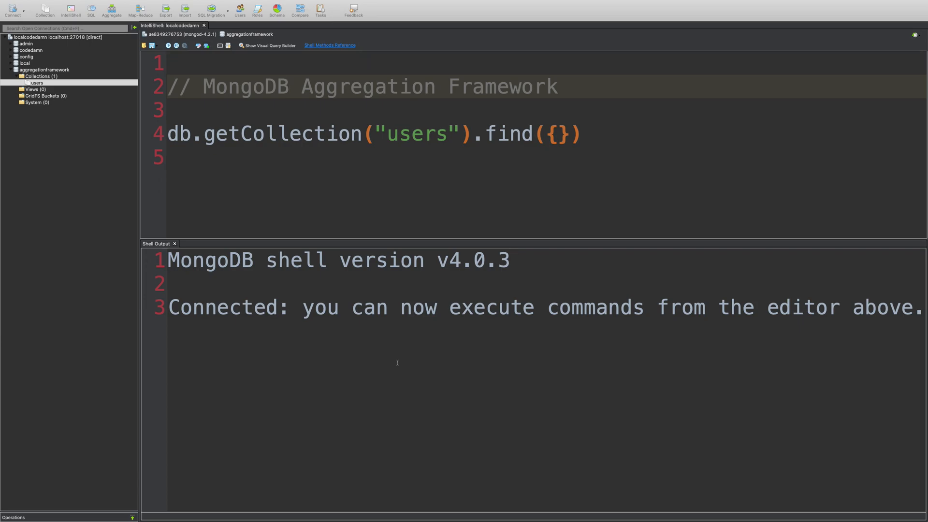
click(290, 86)
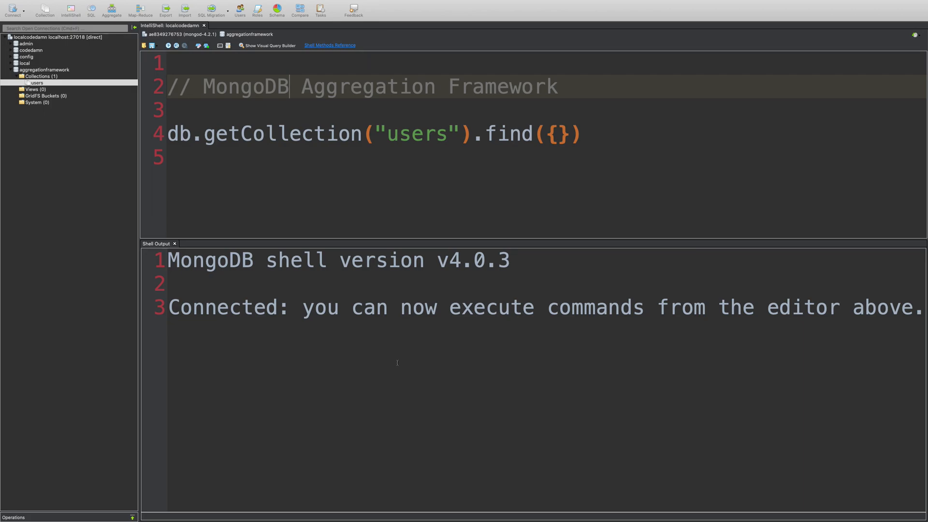